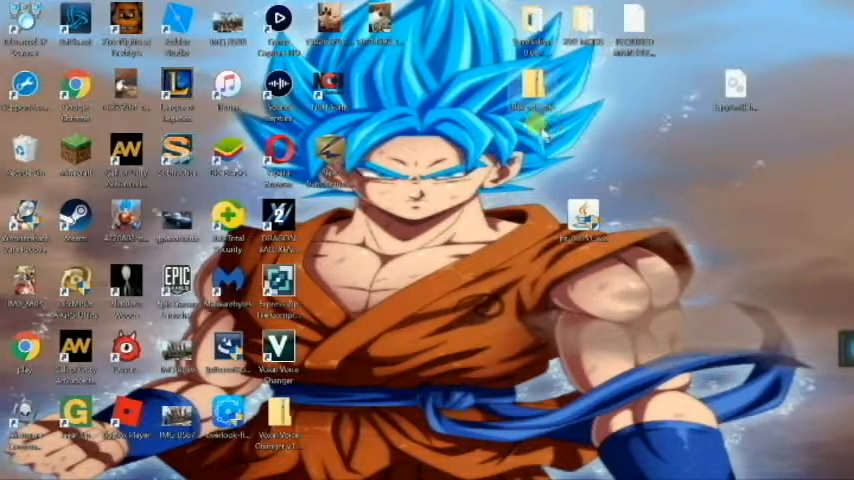
{"action": "mouse_move", "coordinate": [530, 75]}
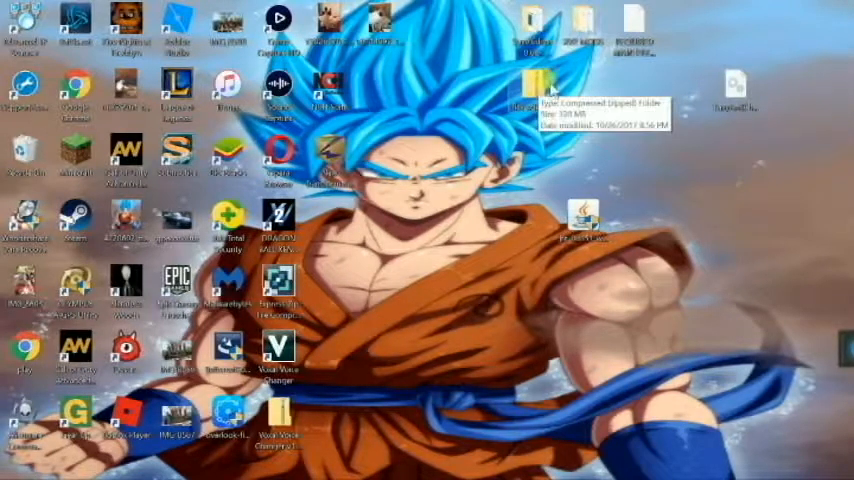
{"action": "mouse_move", "coordinate": [585, 147]}
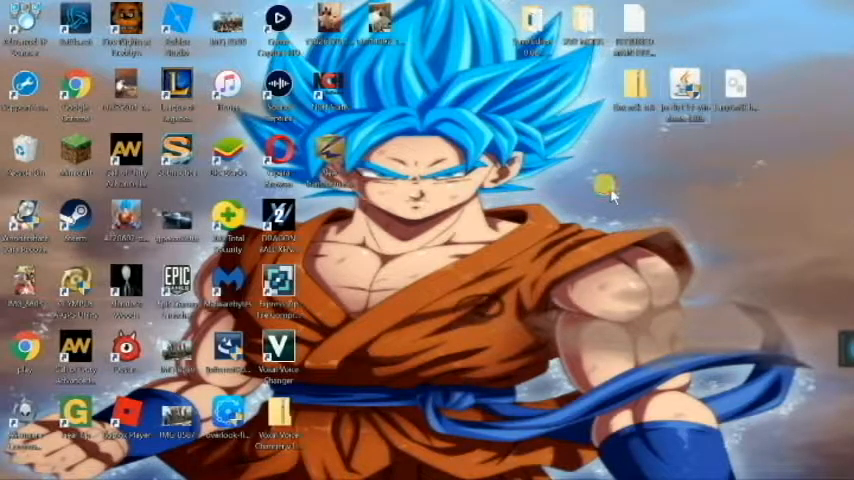
{"action": "mouse_move", "coordinate": [278, 295]}
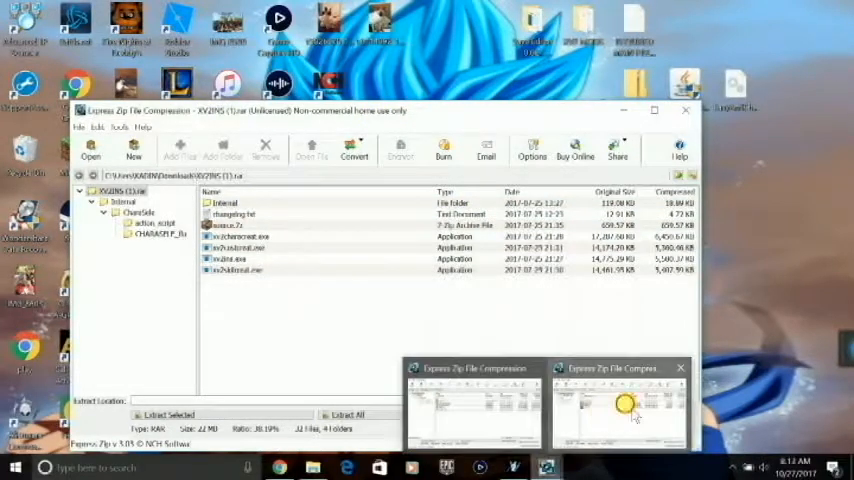
Step: Bring up the XV2INS archive in Express Zip, then minimize its window
{"action": "left_click", "coordinate": [621, 407]}
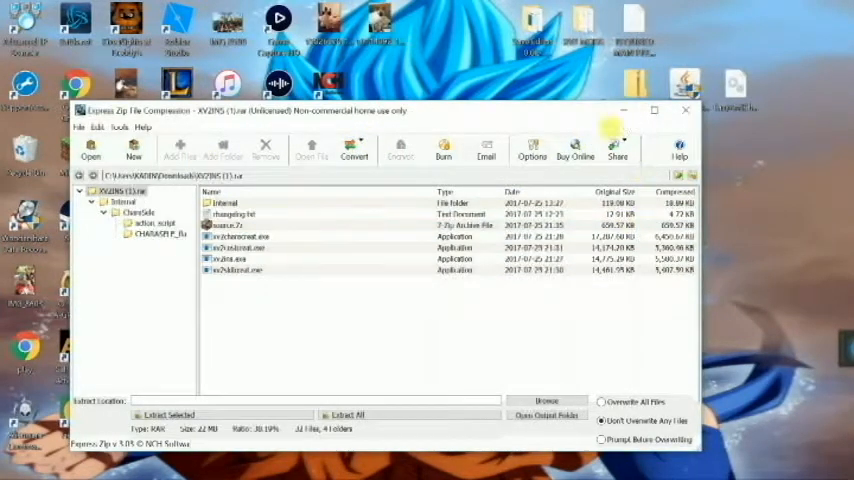
{"action": "left_click", "coordinate": [681, 111]}
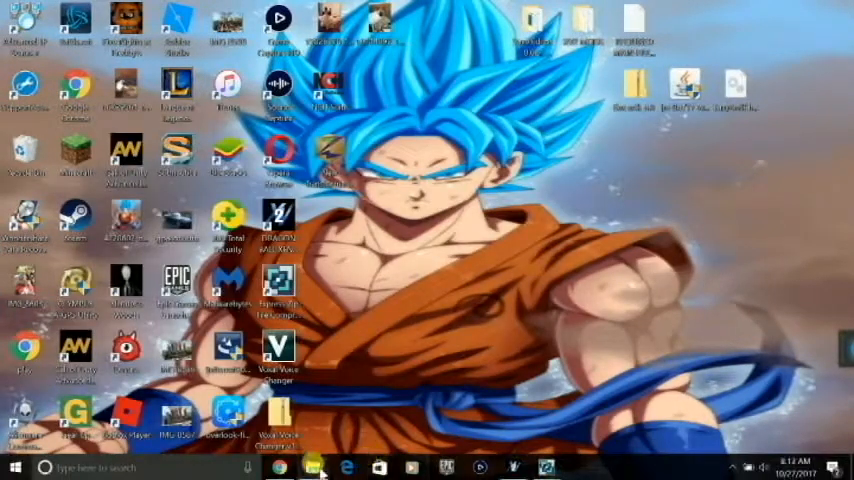
Step: Open File Explorer and browse drive C into Program Files (x86)\Steam
{"action": "left_click", "coordinate": [315, 467]}
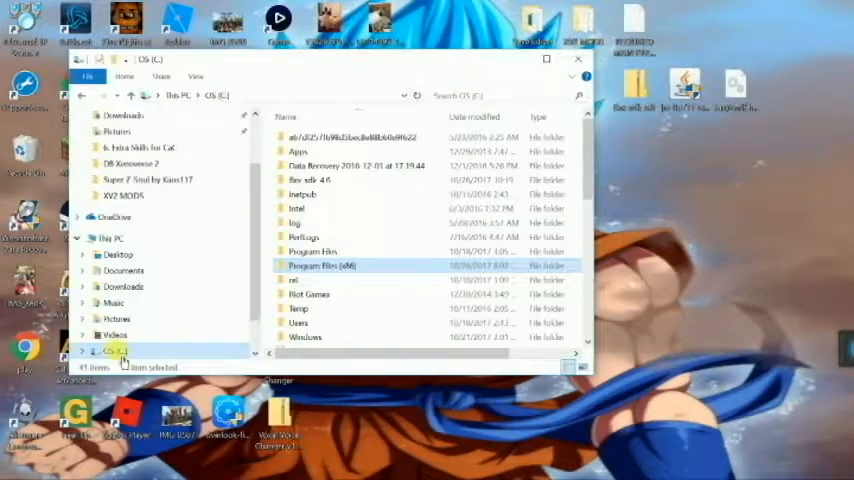
{"action": "left_click", "coordinate": [320, 266]}
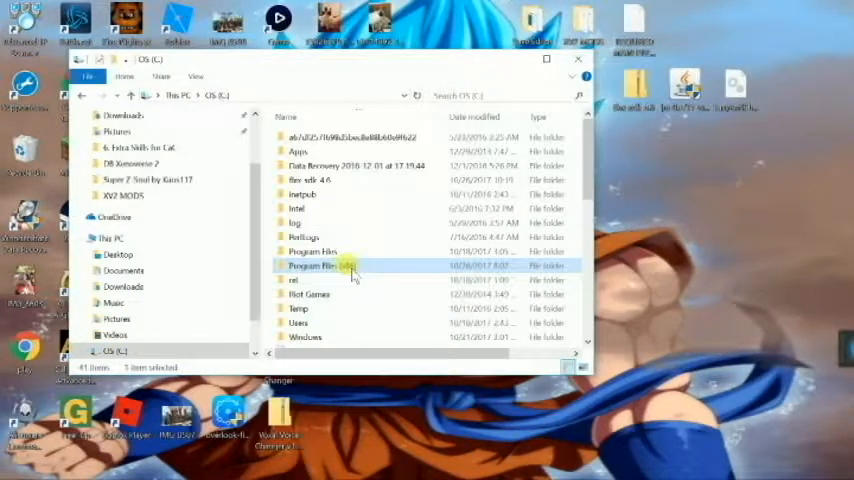
{"action": "double_click", "coordinate": [315, 268]}
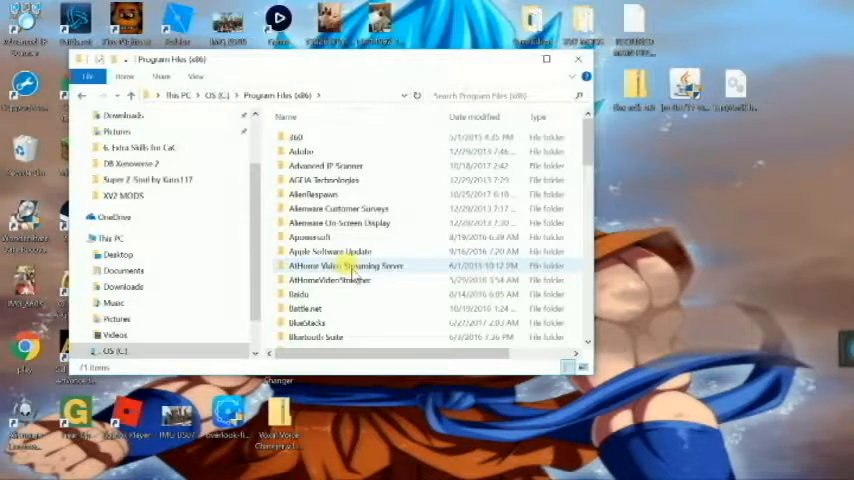
{"action": "scroll", "scroll_direction": "down", "scroll_amount": 3}
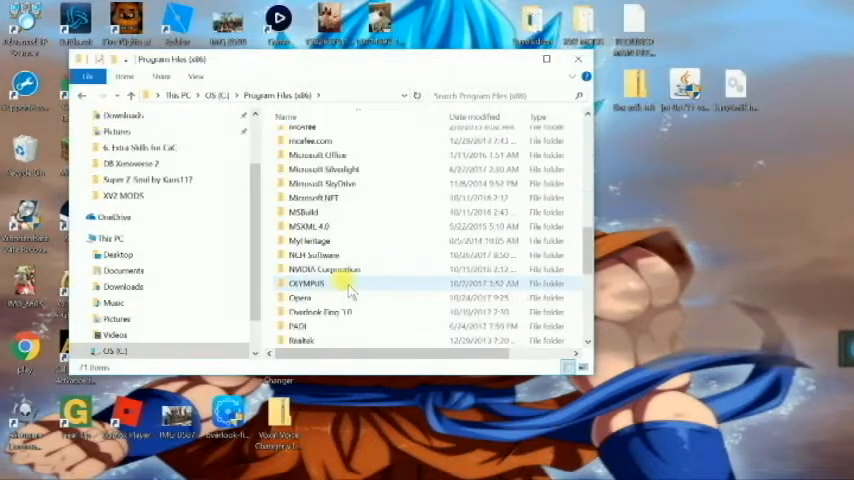
{"action": "scroll", "scroll_direction": "down", "scroll_amount": 3}
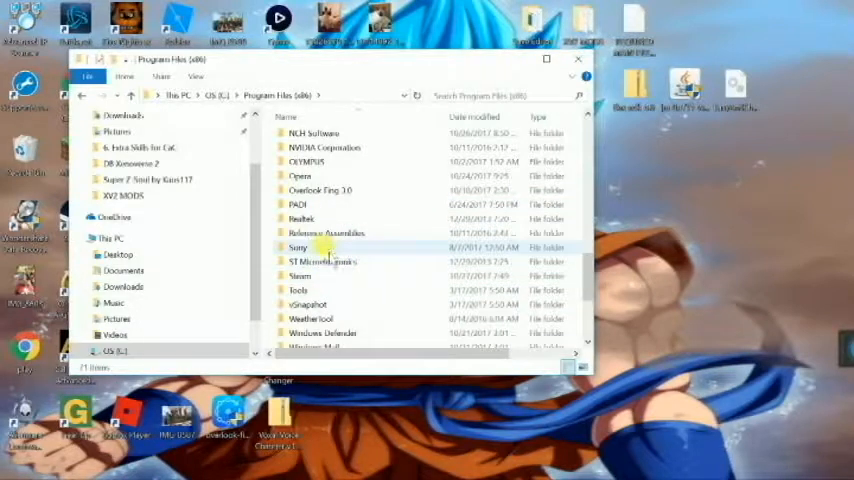
{"action": "double_click", "coordinate": [298, 247]}
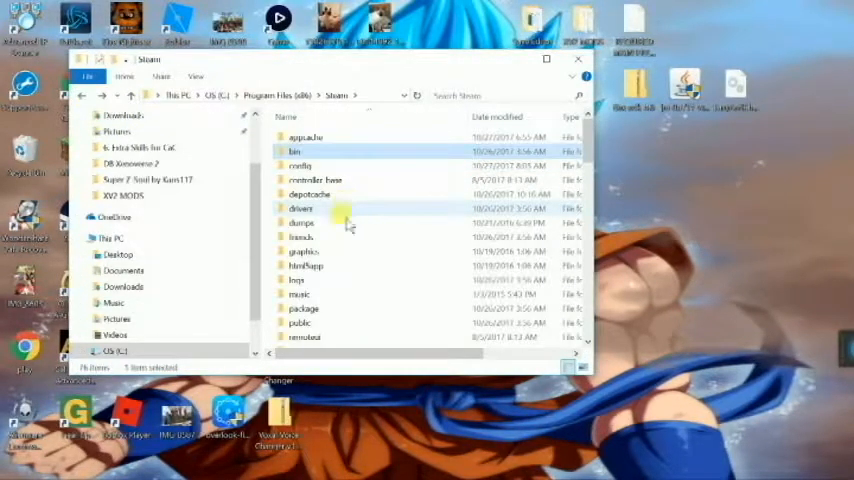
Step: Go through SteamApps and common into the DB Xenoverse 2 folder
{"action": "scroll", "scroll_direction": "down", "scroll_amount": 3}
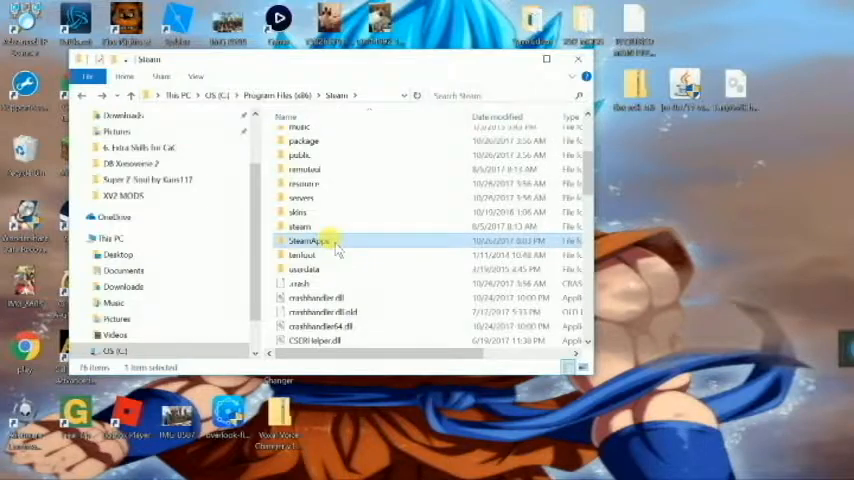
{"action": "double_click", "coordinate": [308, 244]}
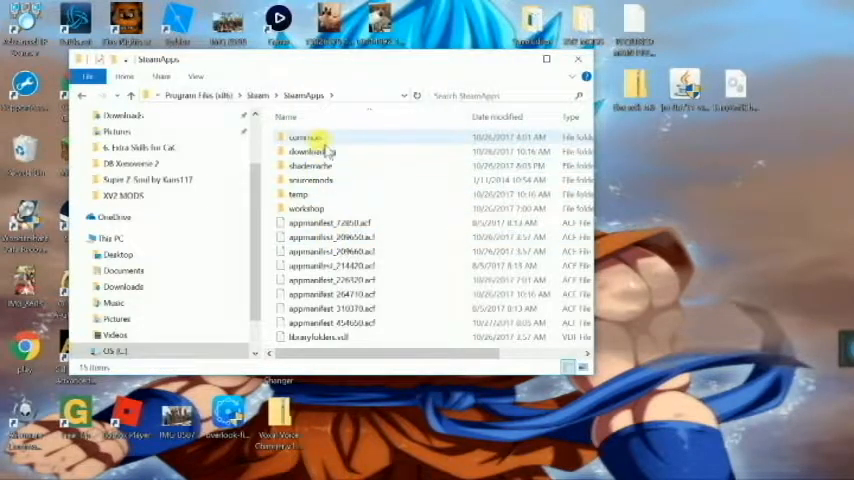
{"action": "double_click", "coordinate": [300, 137]}
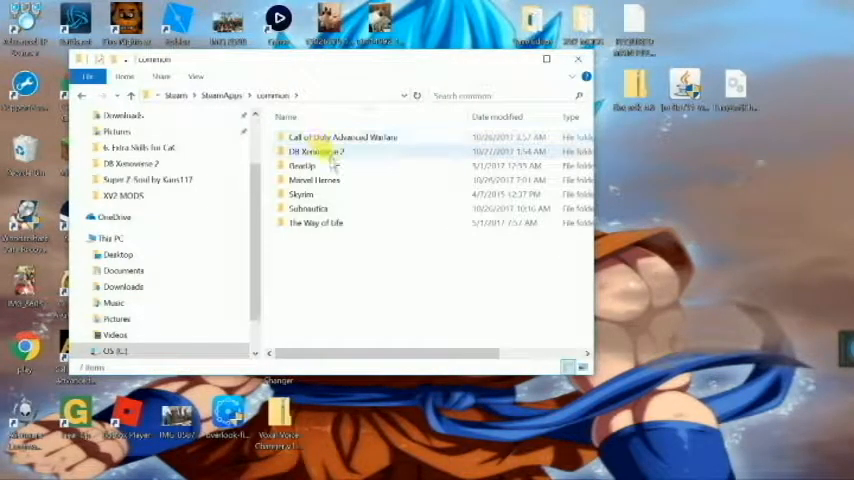
{"action": "double_click", "coordinate": [310, 151]}
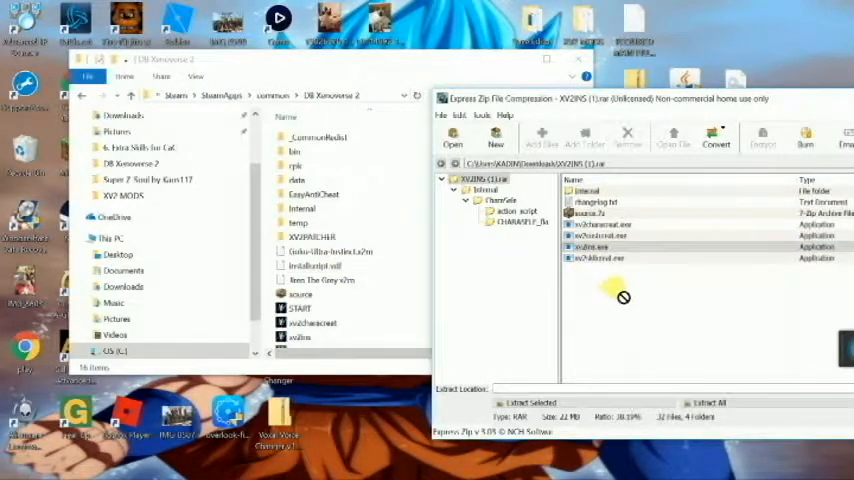
Step: Minimize the XV2INS archive, bring up the xv2patcher 1.2 archive, then minimize it
{"action": "left_click", "coordinate": [590, 190]}
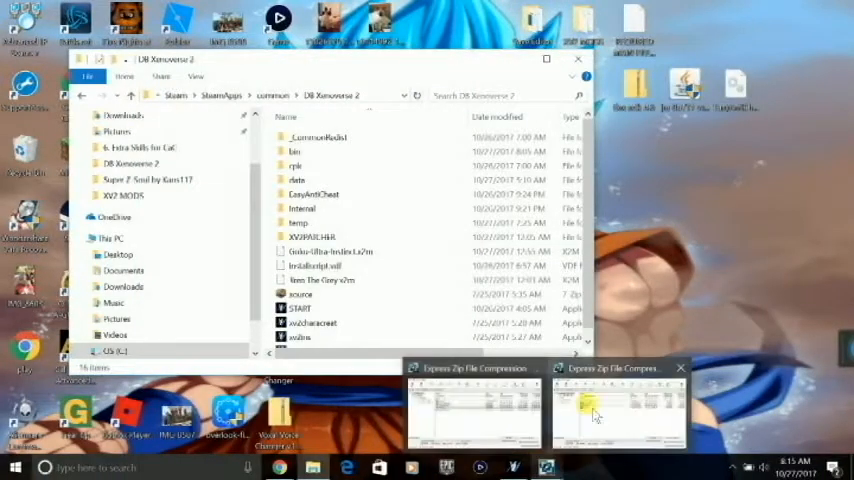
{"action": "left_click", "coordinate": [618, 415]}
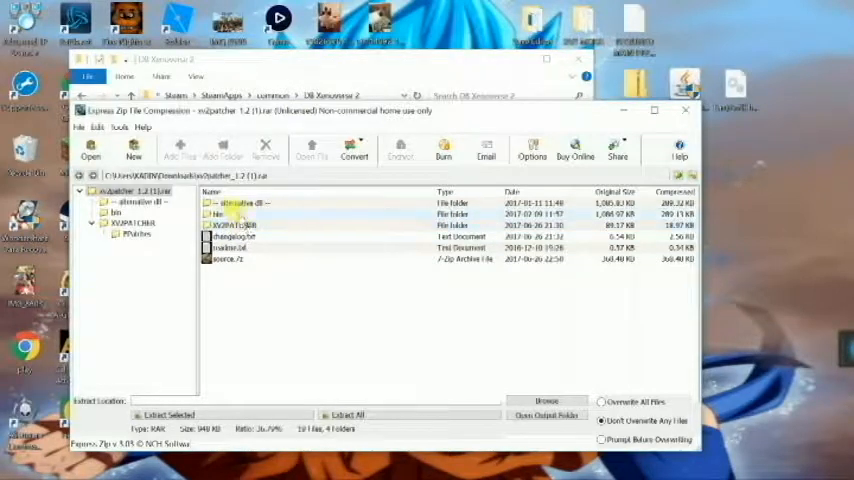
{"action": "left_click", "coordinate": [232, 224]}
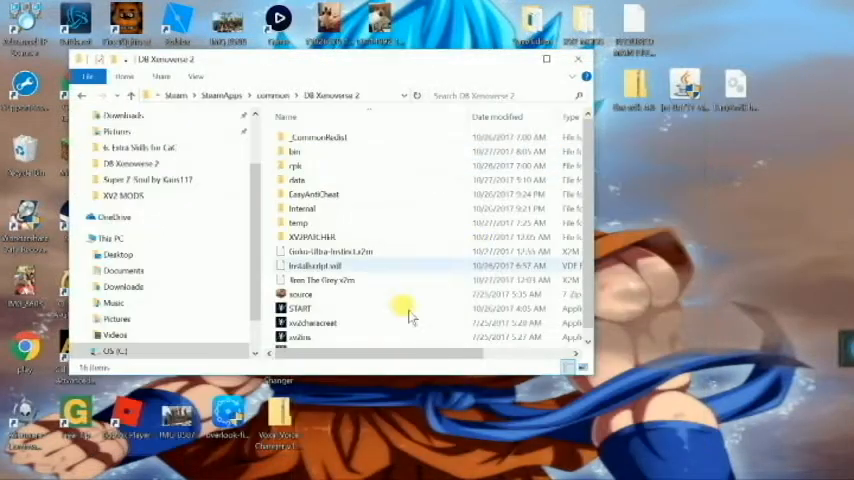
{"action": "mouse_move", "coordinate": [350, 314]}
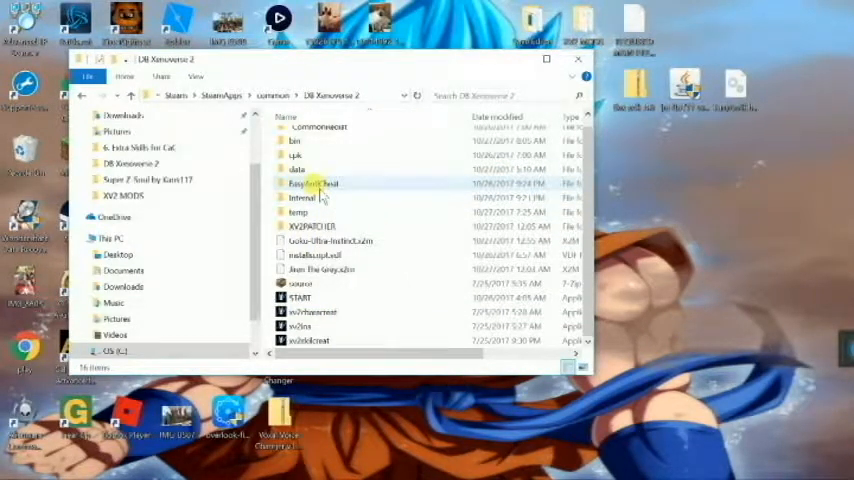
Step: Open the game's EasyAntiCheat folder, then return to the root of drive C
{"action": "left_click", "coordinate": [315, 184]}
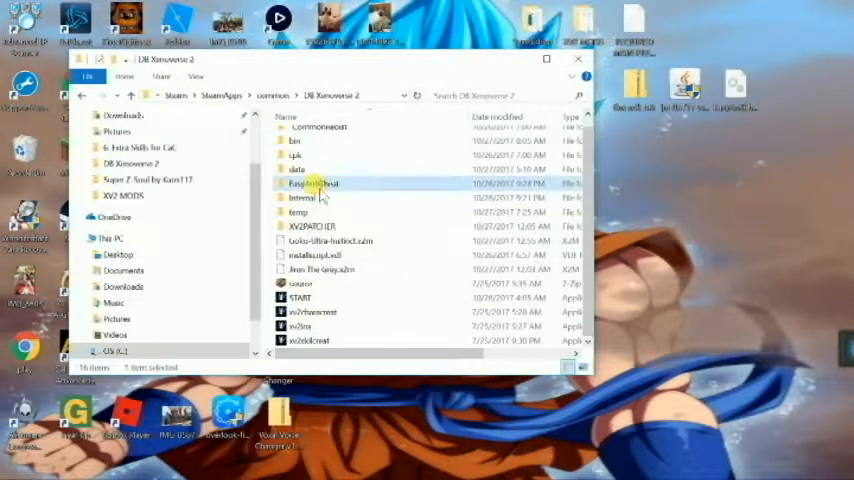
{"action": "double_click", "coordinate": [314, 186]}
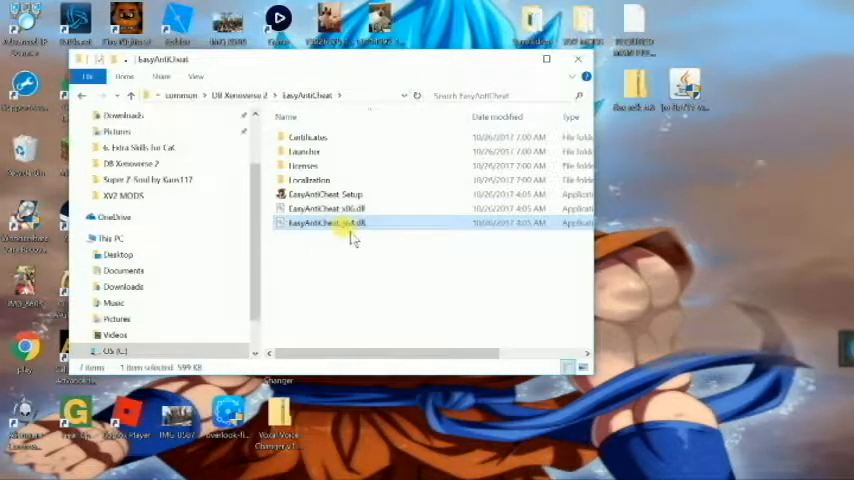
{"action": "mouse_move", "coordinate": [340, 228]}
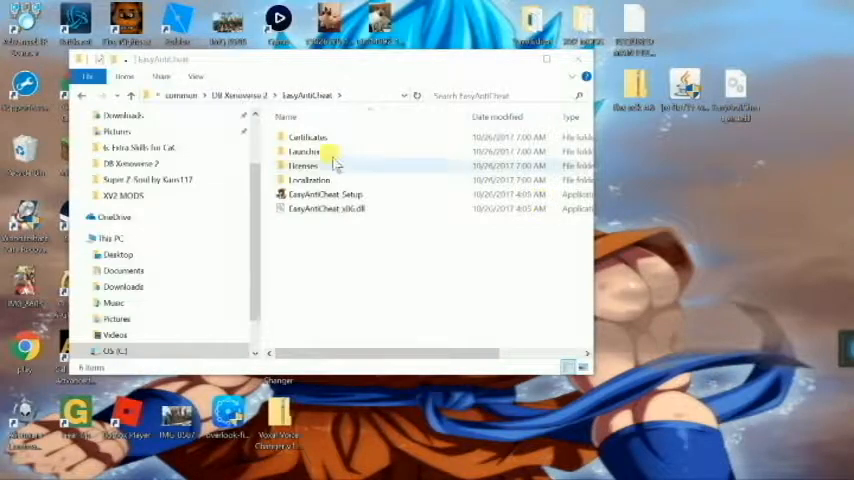
{"action": "left_click", "coordinate": [597, 62]}
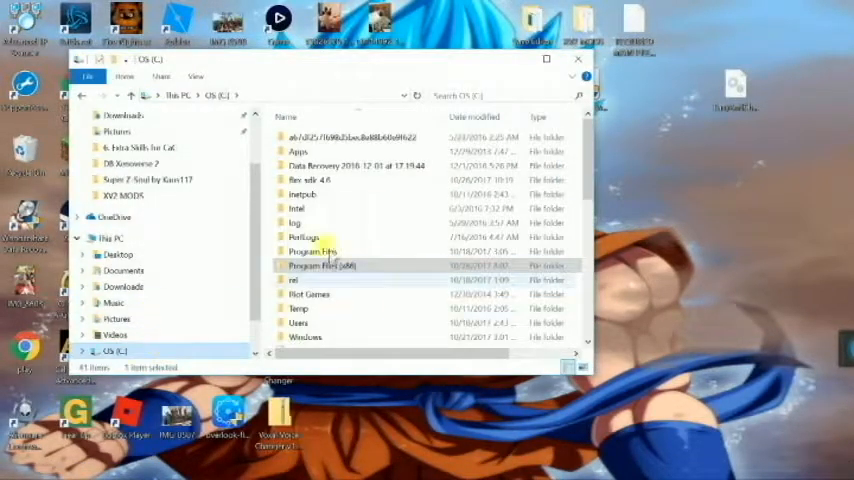
Step: Open C:\flex_sdk_4.6, then the DB Xenoverse 2 folder and its bin subfolder
{"action": "left_click", "coordinate": [302, 179]}
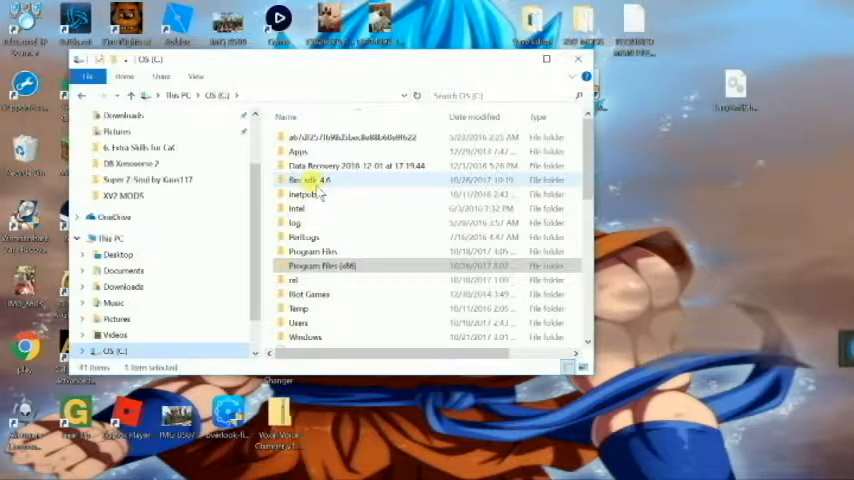
{"action": "mouse_move", "coordinate": [313, 185]}
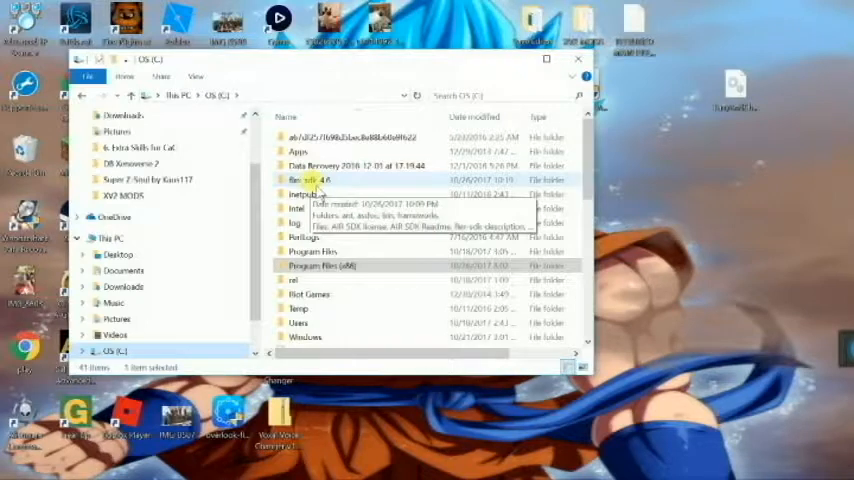
{"action": "double_click", "coordinate": [300, 179]}
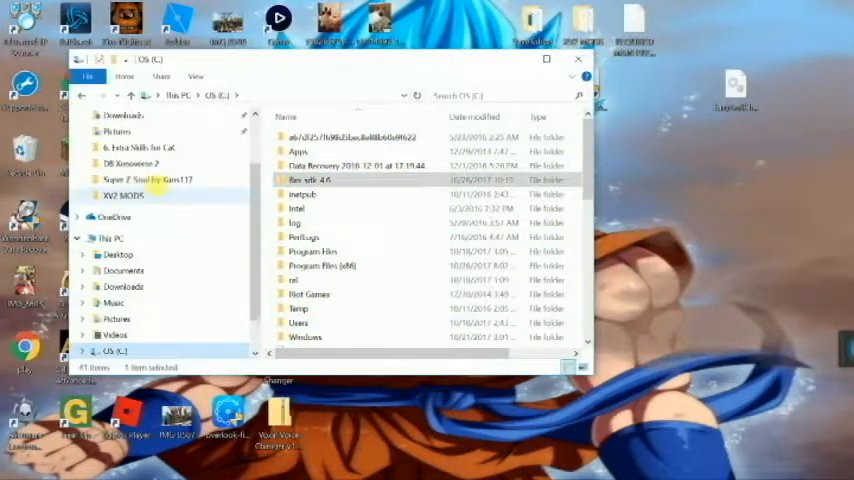
{"action": "double_click", "coordinate": [134, 159]}
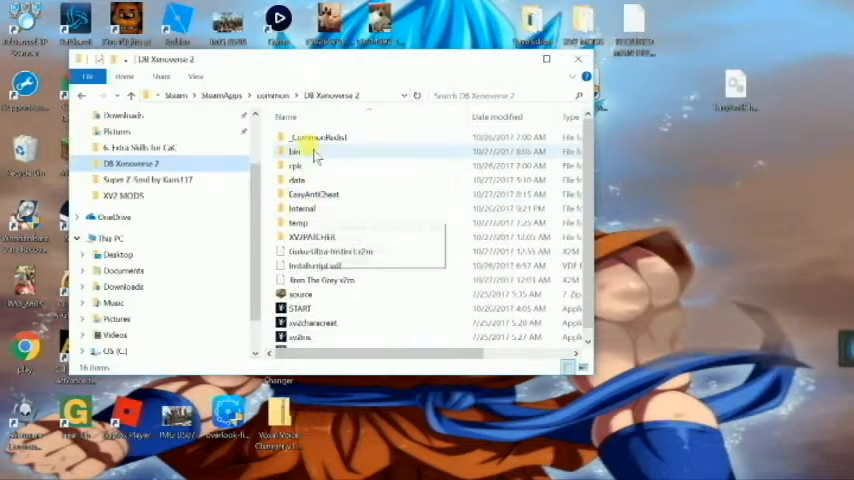
{"action": "double_click", "coordinate": [296, 149]}
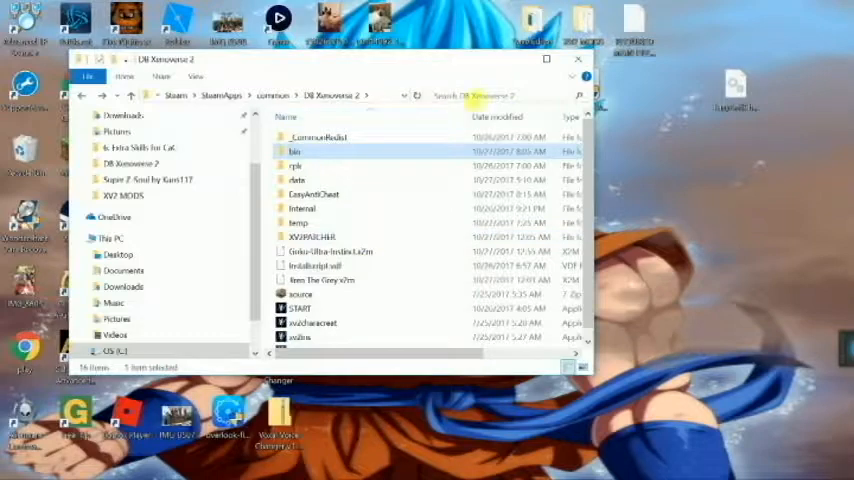
{"action": "left_click", "coordinate": [578, 62]}
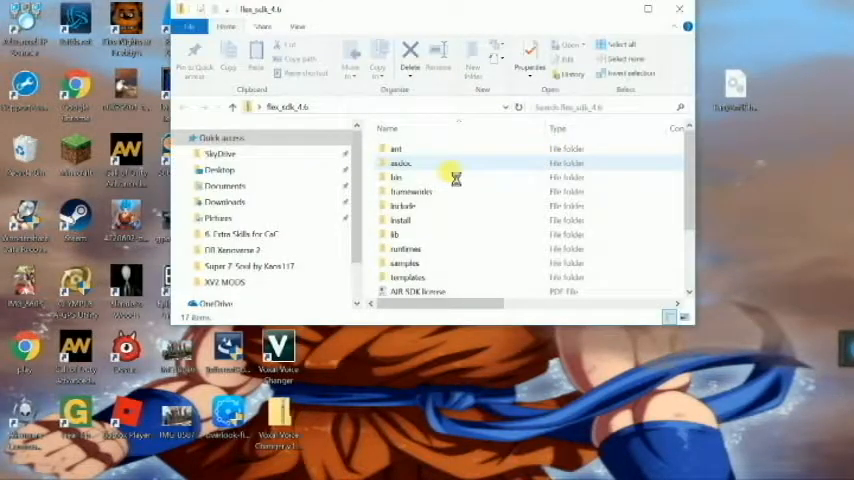
{"action": "mouse_move", "coordinate": [435, 170]}
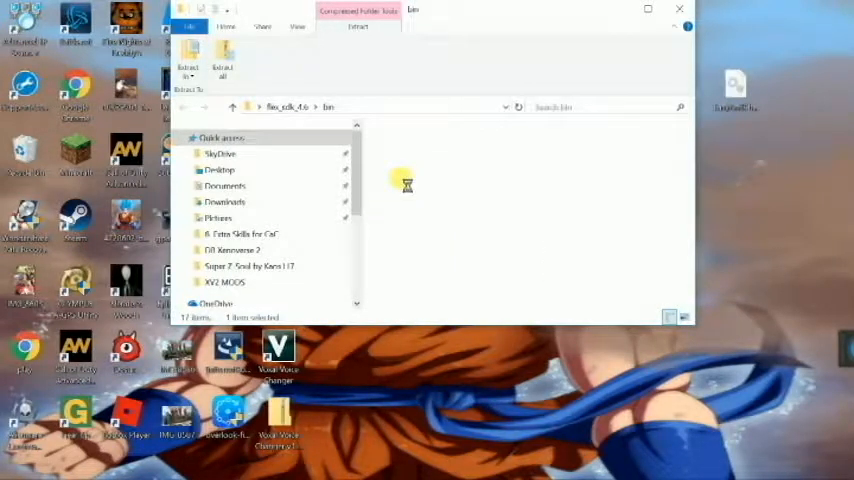
{"action": "mouse_move", "coordinate": [493, 198]}
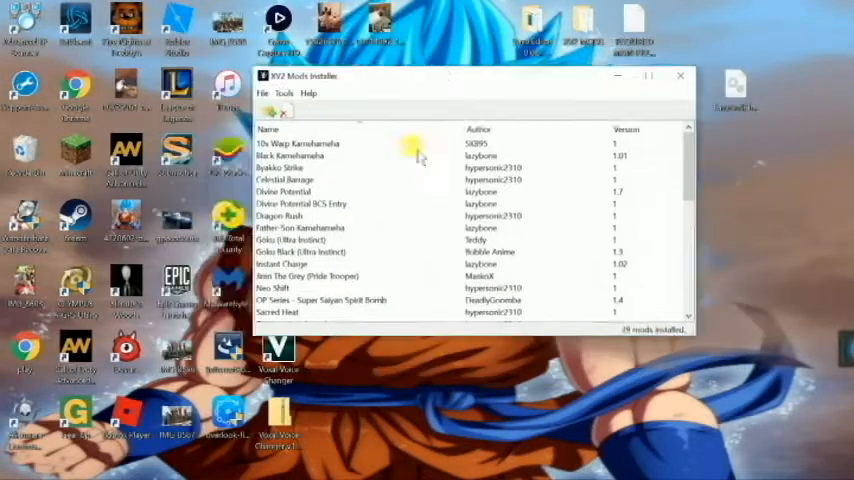
Step: Bring the Xenoverse Mods website in Chrome into view
{"action": "left_click", "coordinate": [677, 76]}
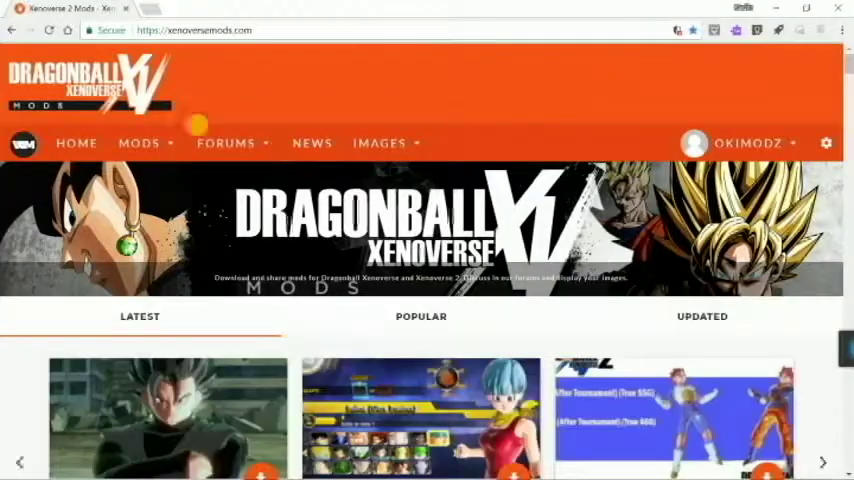
Step: Scroll the Super Saiyan Pack 1: Cabba page to its DOWNLOAD link
{"action": "scroll", "scroll_direction": "down", "scroll_amount": 3}
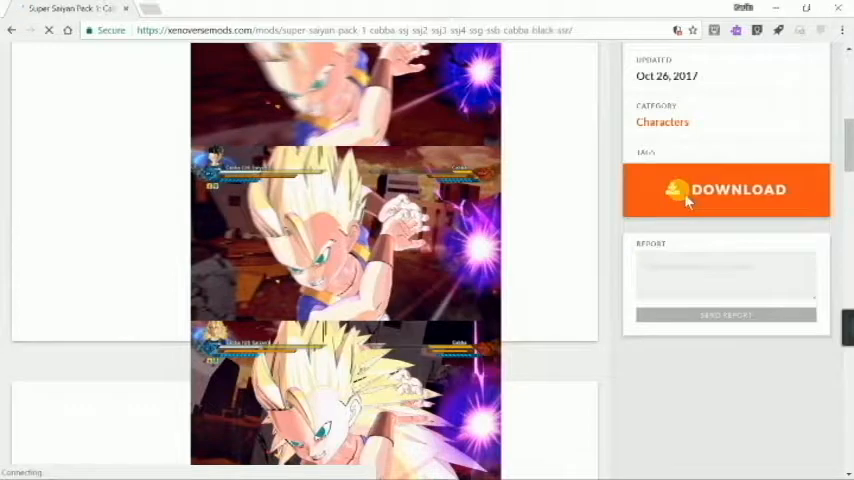
{"action": "mouse_move", "coordinate": [664, 122]}
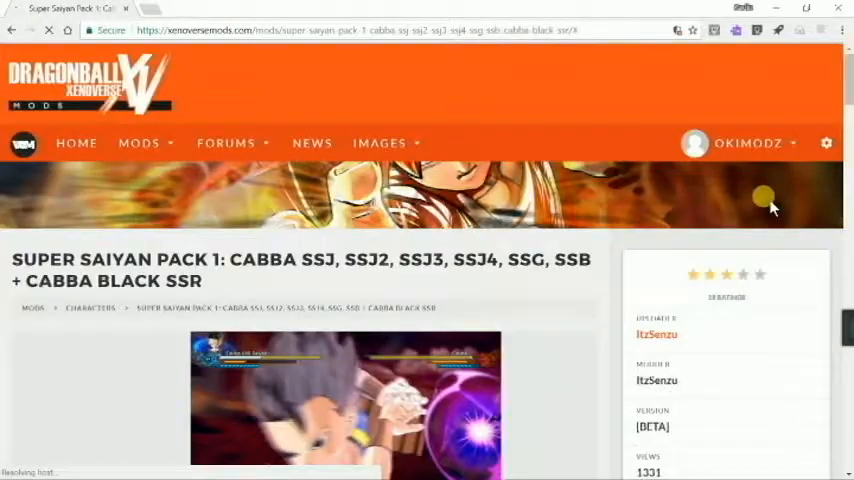
{"action": "scroll", "scroll_direction": "down", "scroll_amount": 3}
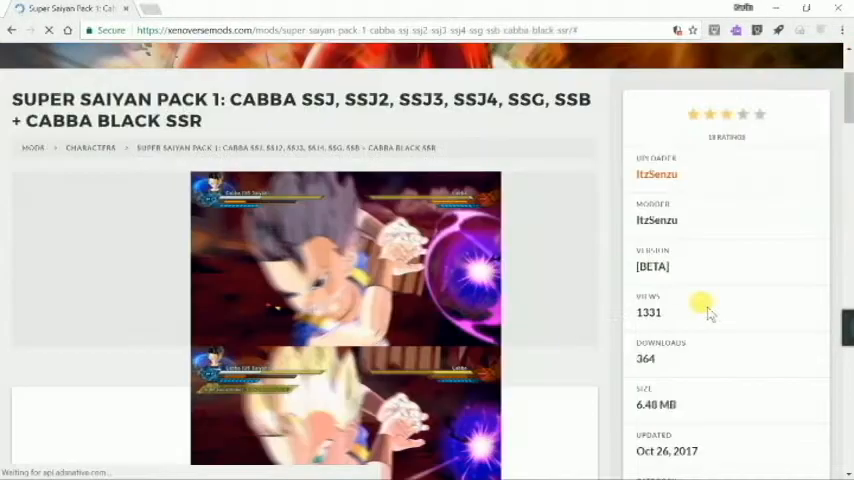
{"action": "scroll", "scroll_direction": "down", "scroll_amount": 3}
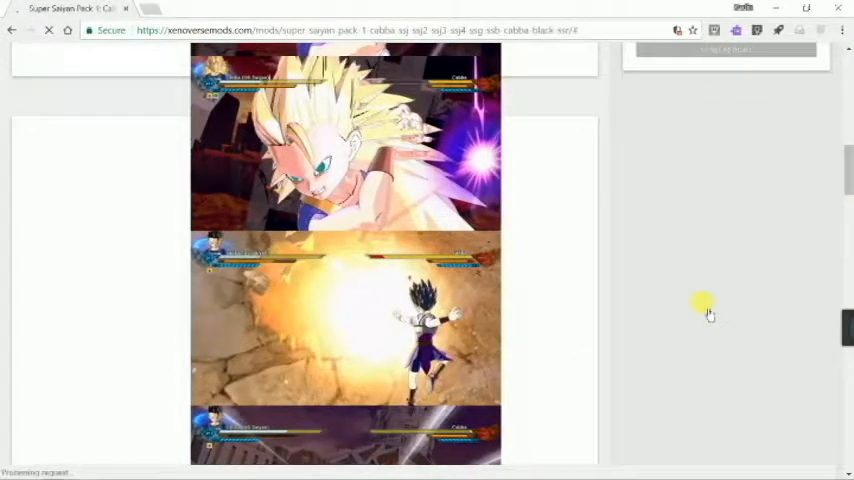
{"action": "scroll", "scroll_direction": "down", "scroll_amount": 3}
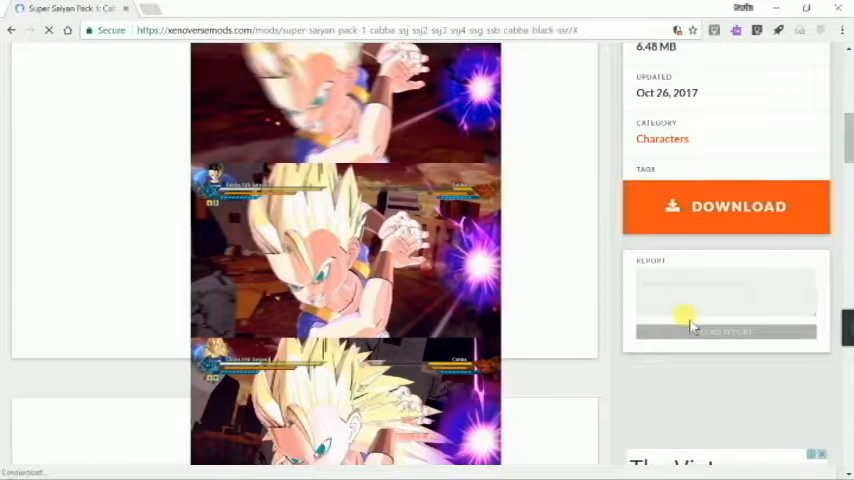
{"action": "scroll", "scroll_direction": "up", "scroll_amount": 3}
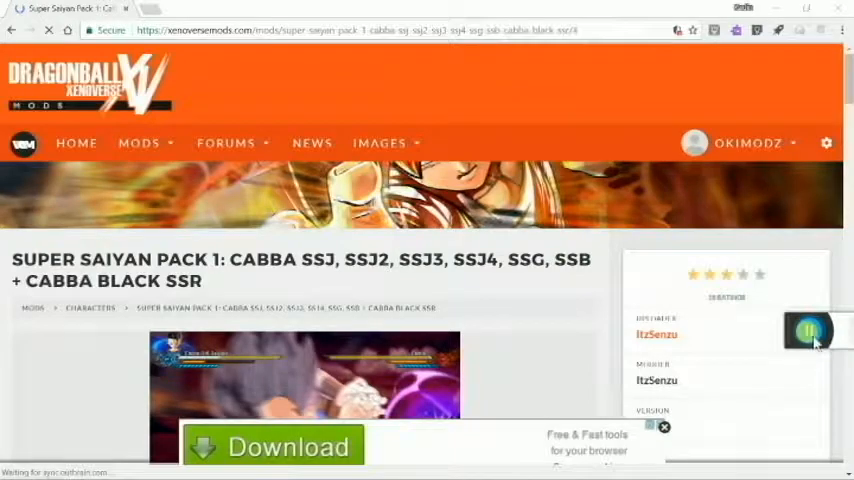
{"action": "scroll", "scroll_direction": "down", "scroll_amount": 3}
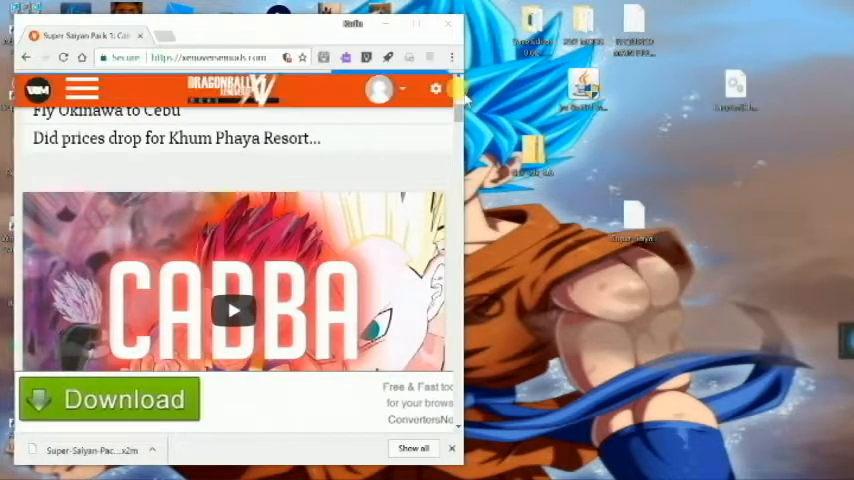
Step: Minimize Chrome after the Cabba .x2m download finishes
{"action": "left_click", "coordinate": [458, 30]}
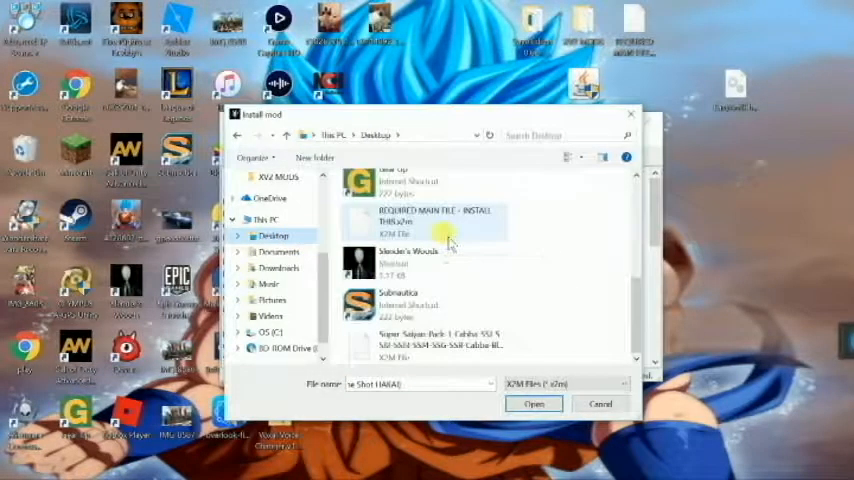
Step: Select the Super Saiyan Pack 1 Cabba .x2m file on the Desktop to install
{"action": "left_click", "coordinate": [545, 404]}
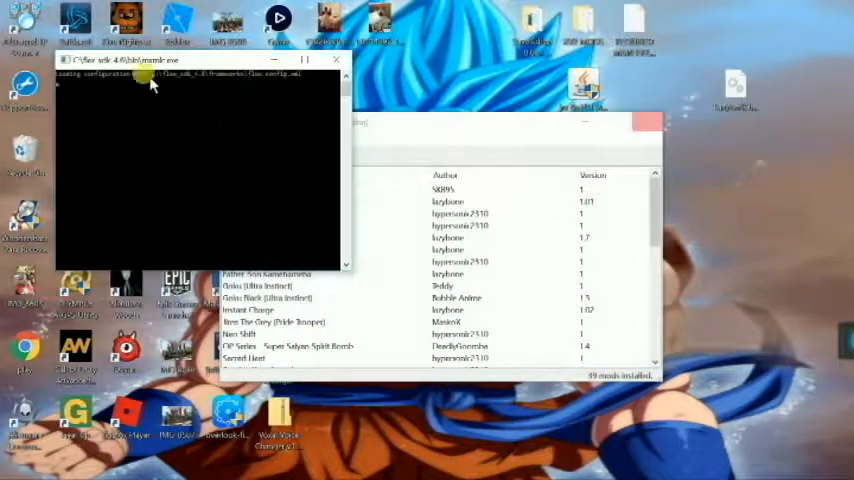
{"action": "mouse_move", "coordinate": [206, 130]}
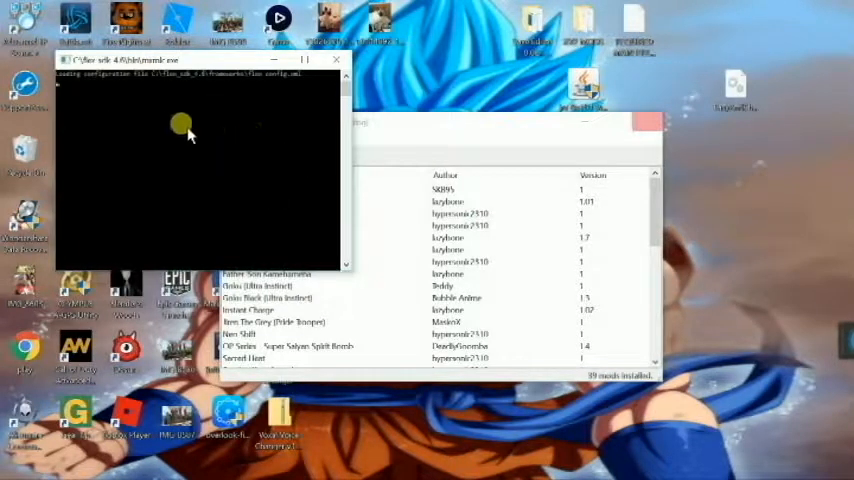